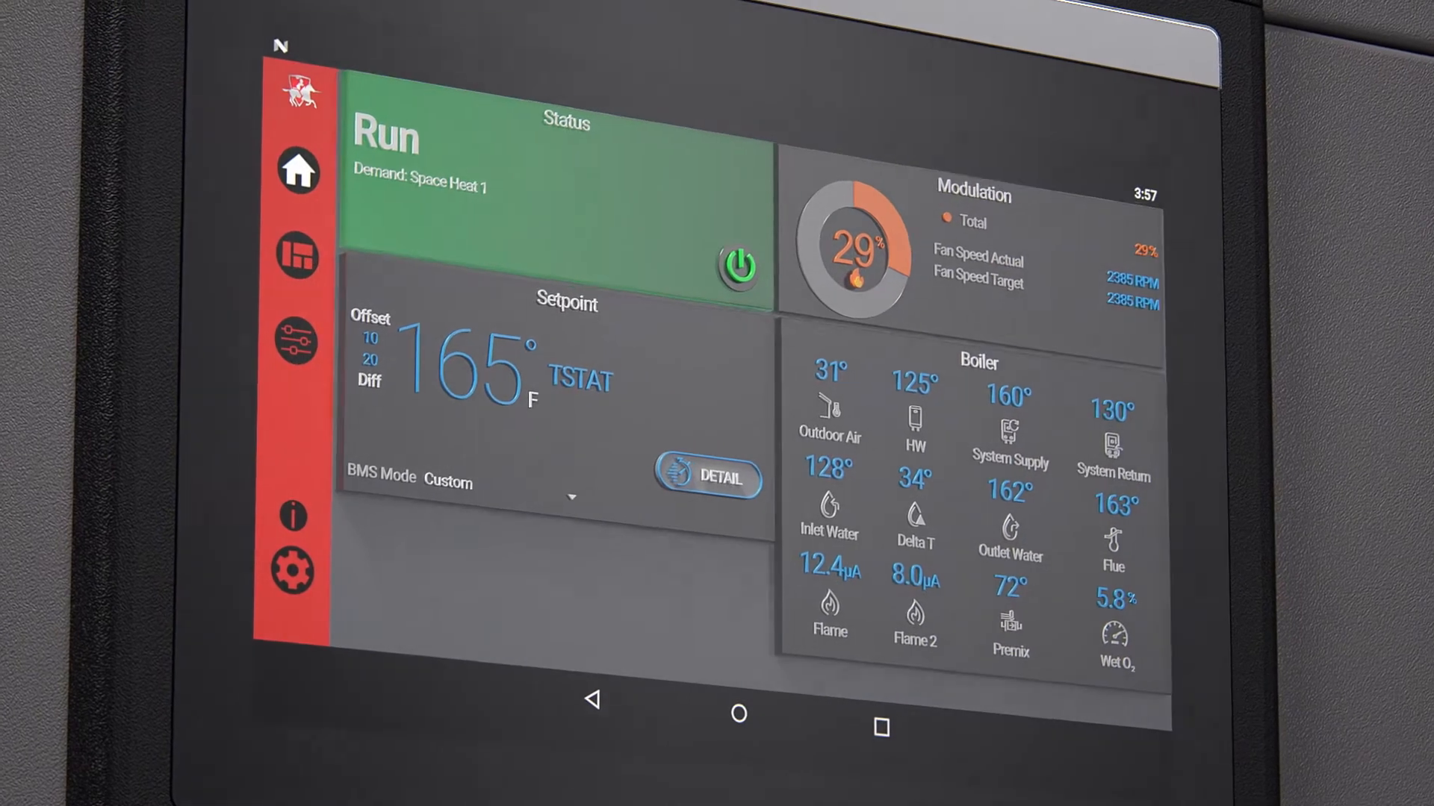
# Step: Open the trend graph plotting outlet temperature and modulation over three minutes
pyautogui.click(722, 478)
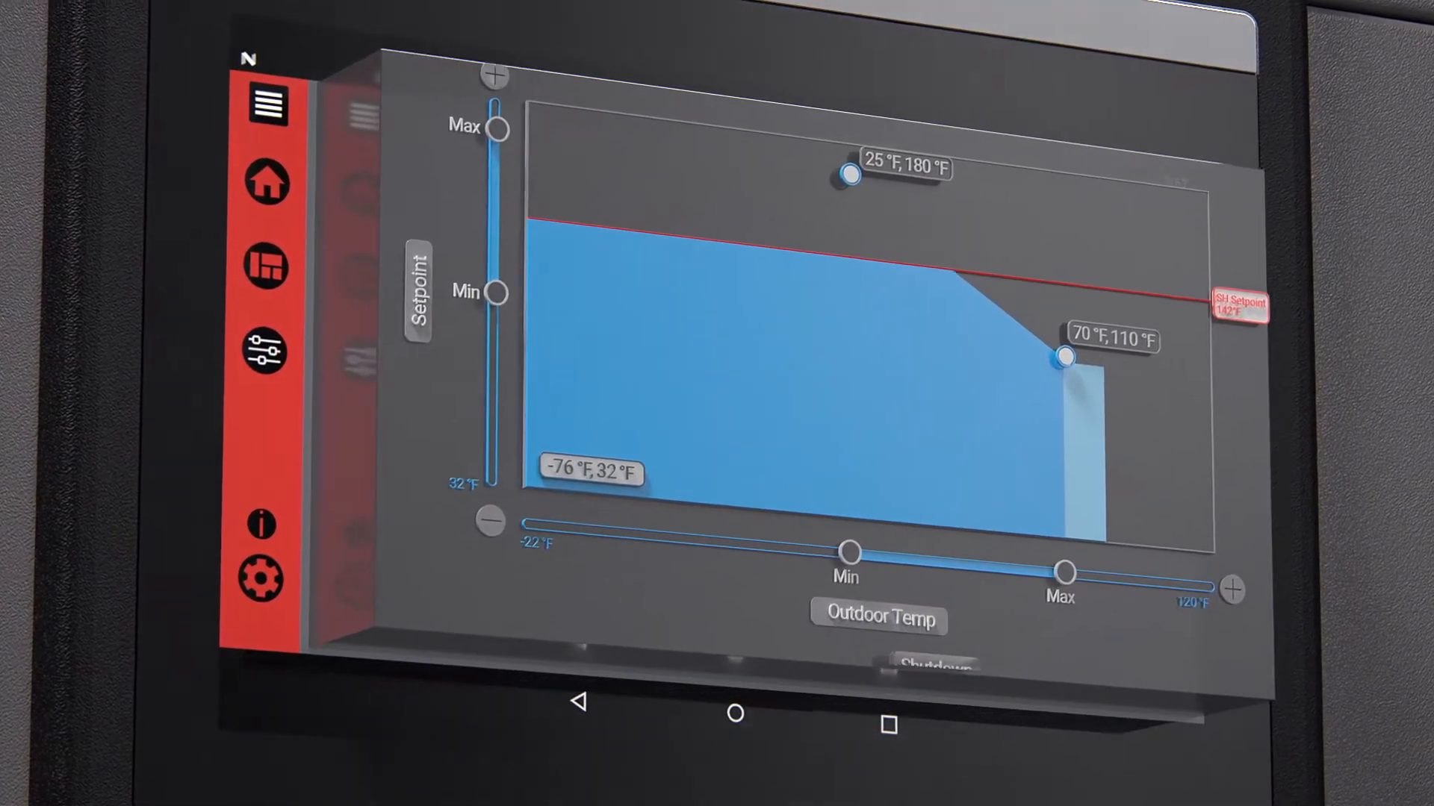
pyautogui.scroll(-3)
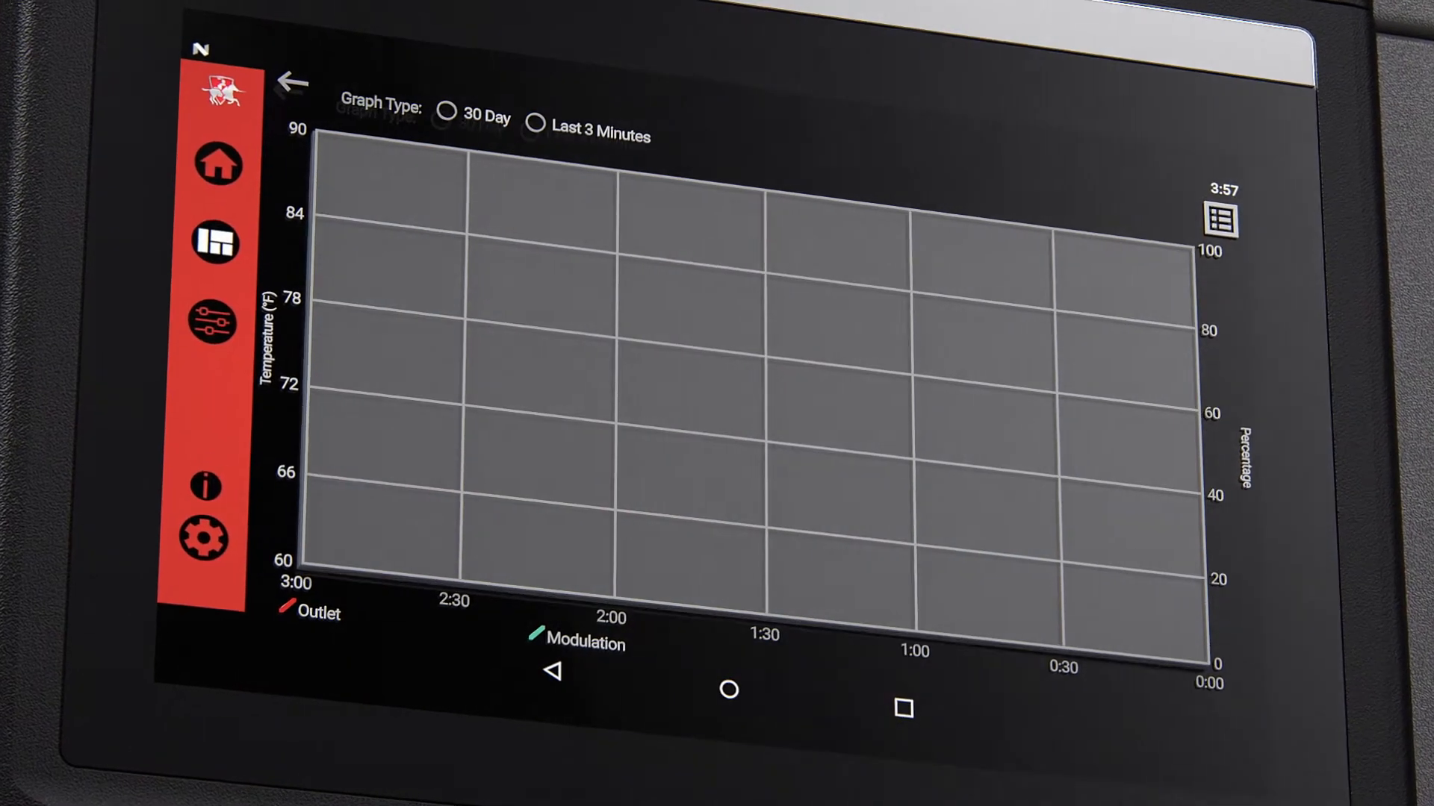
# Step: Select the Last 3 Minutes graph, then open Ramp Delay showing the six-step ramp chart
pyautogui.click(533, 109)
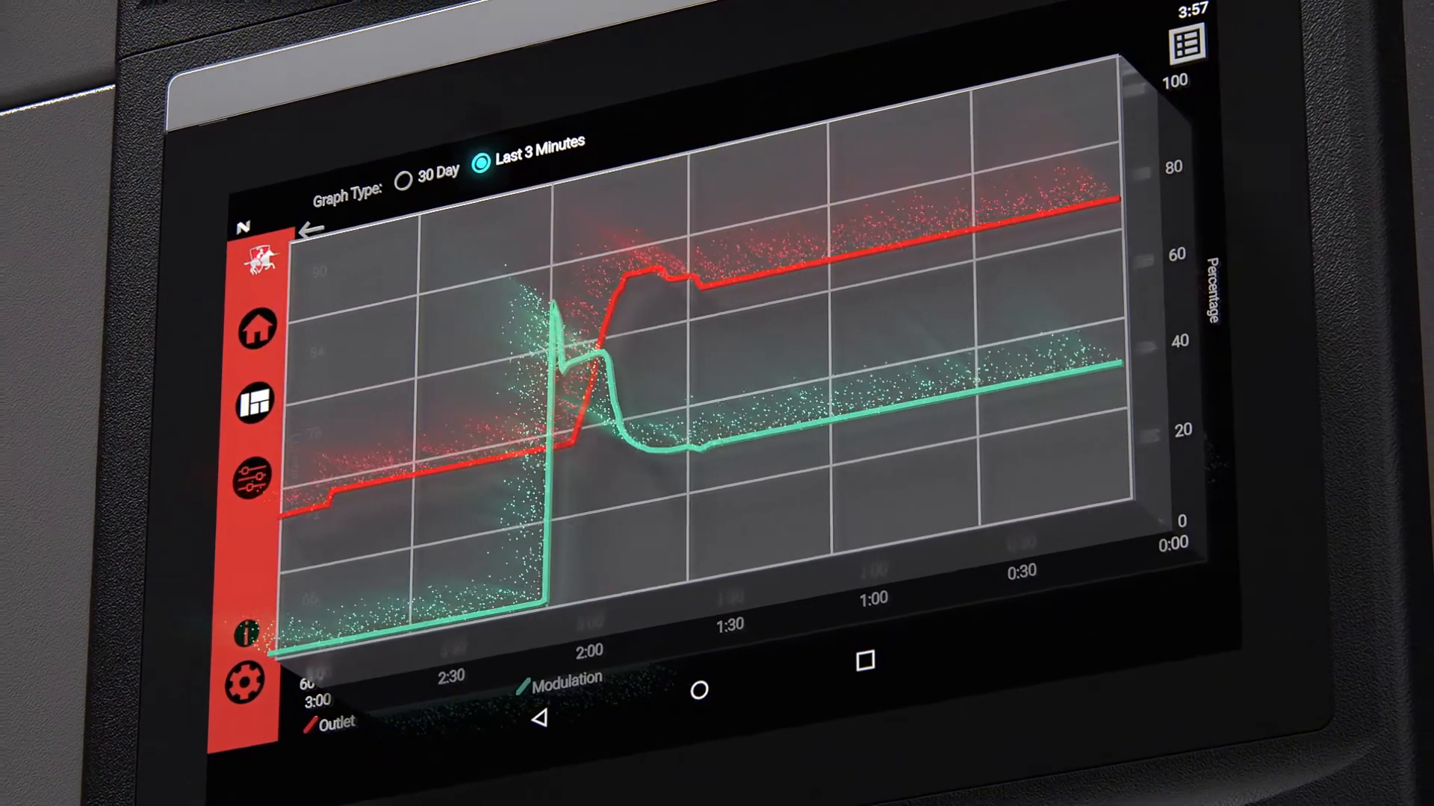
pyautogui.click(253, 326)
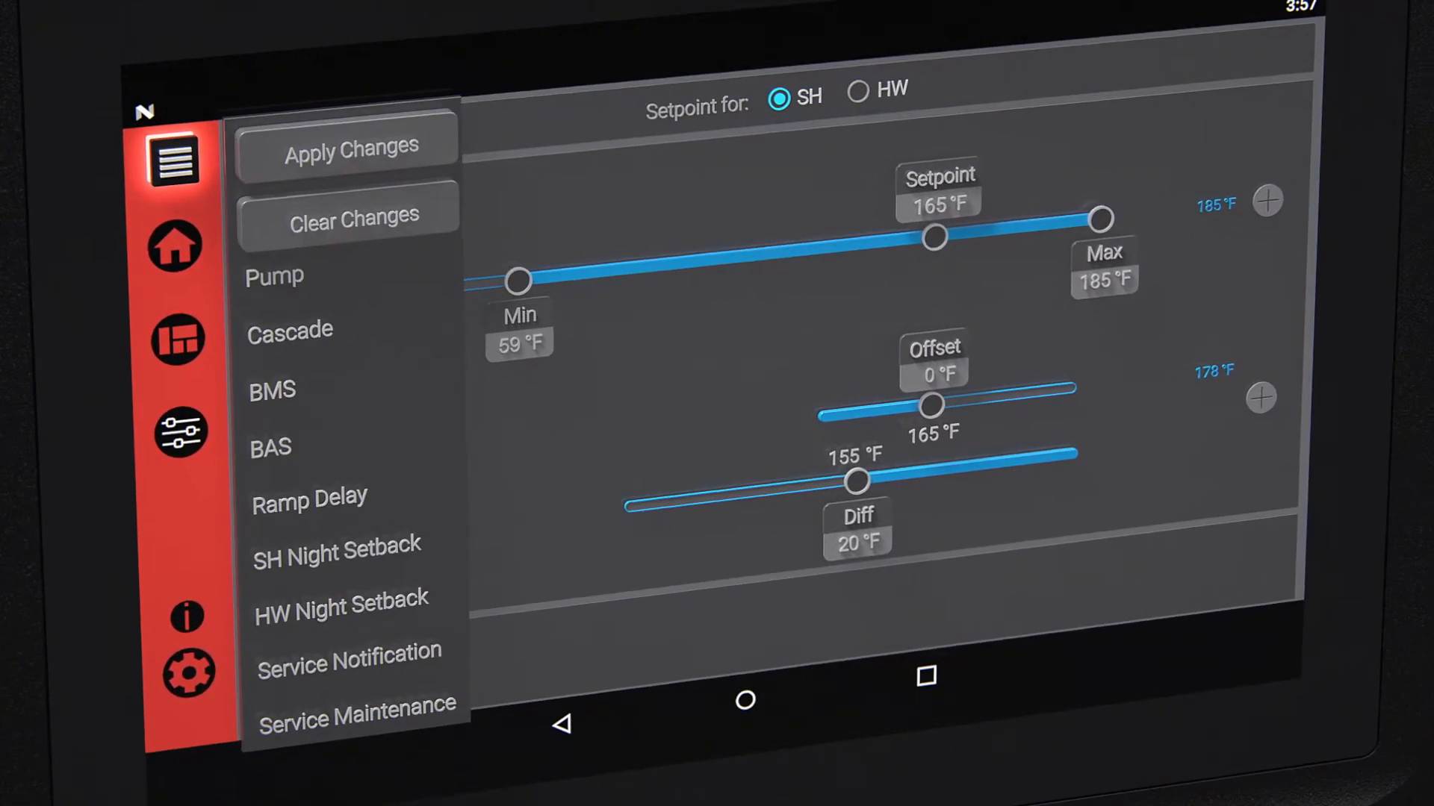
pyautogui.click(309, 494)
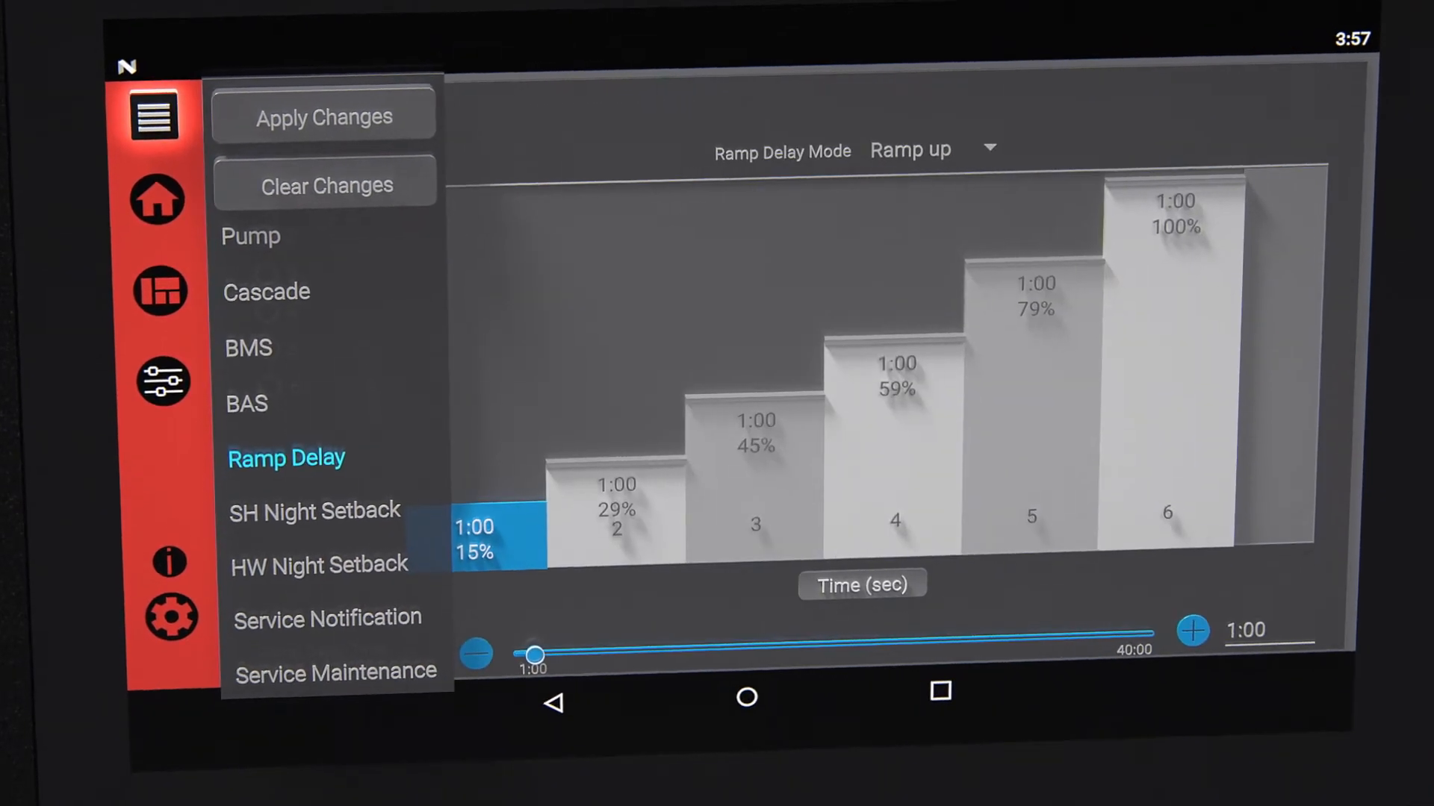